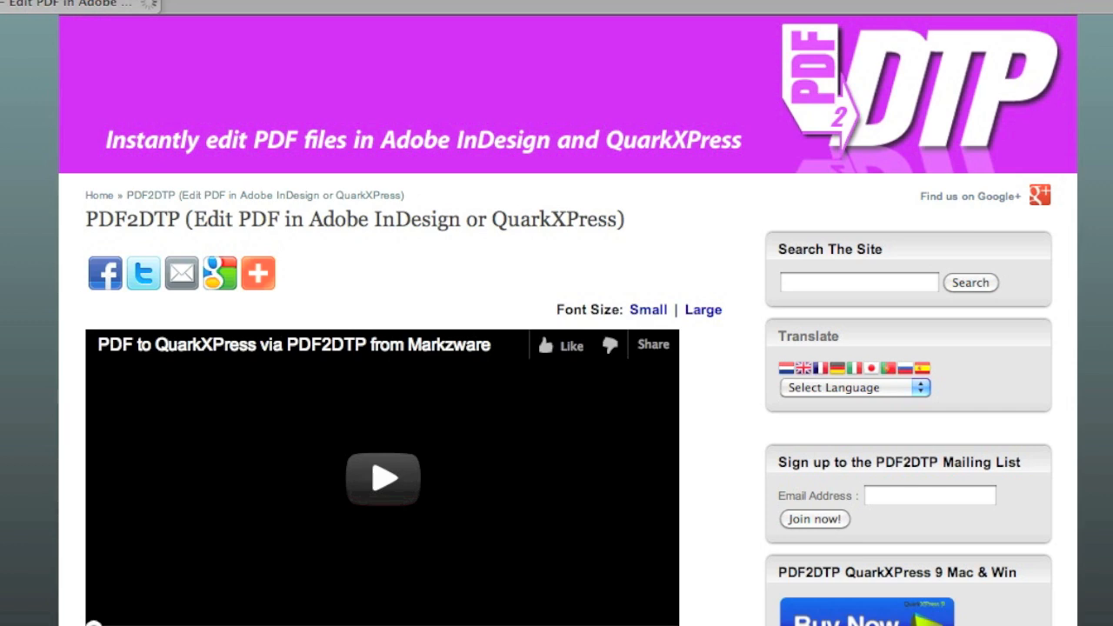
Switch from the Chrome PDF2DTP page to QuarkXPress
left_click(270, 11)
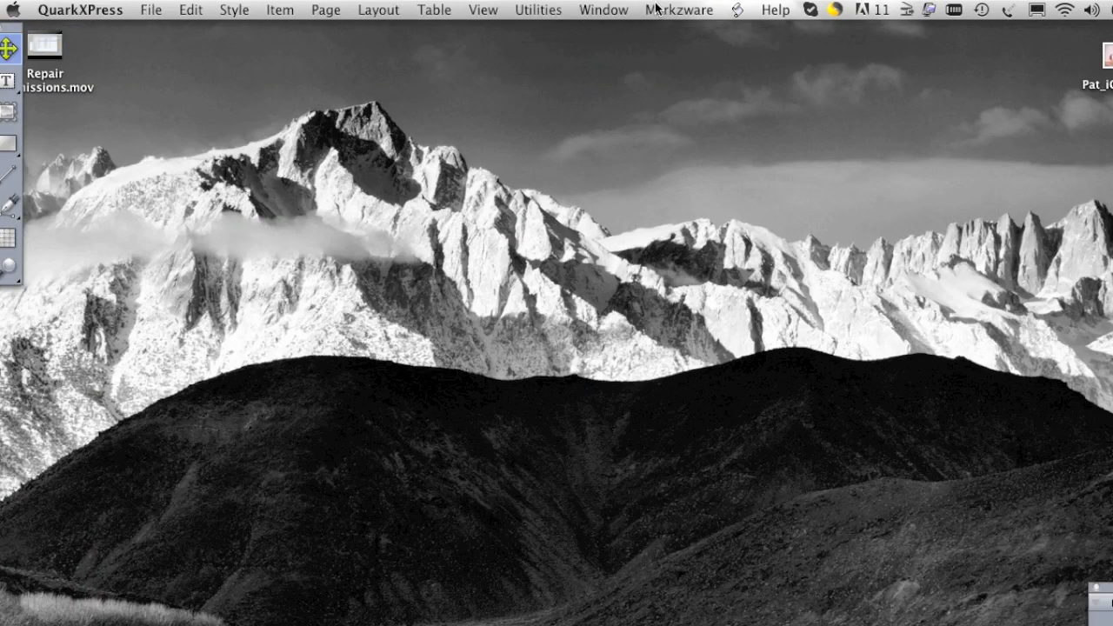
Show the PDF2DTP plug-in commands from the Markzware menu
left_click(678, 9)
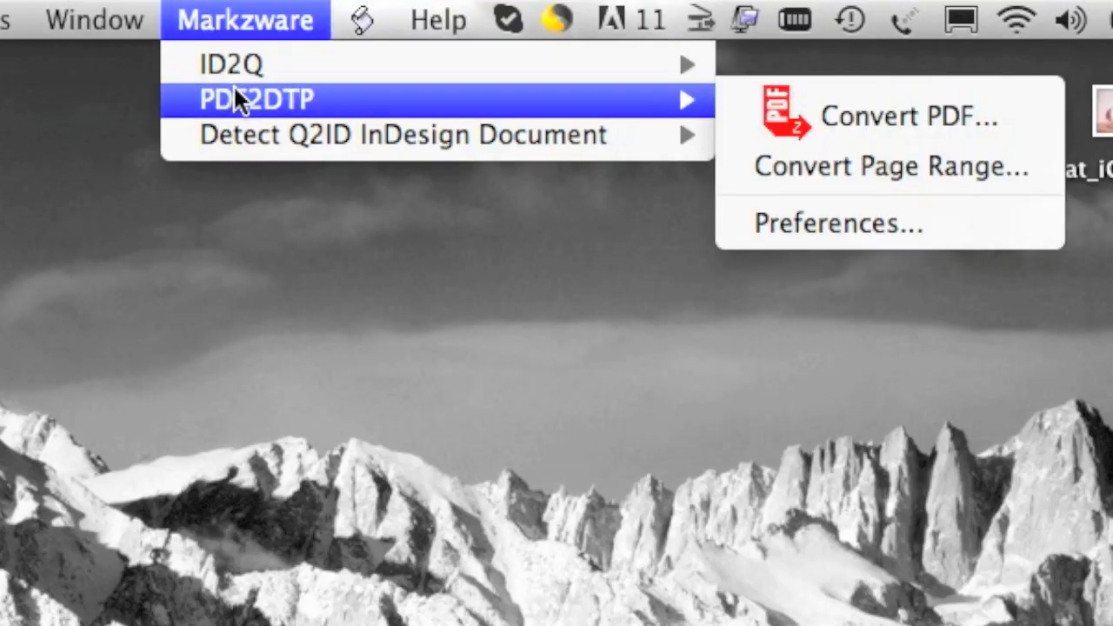
mouse_move(329, 96)
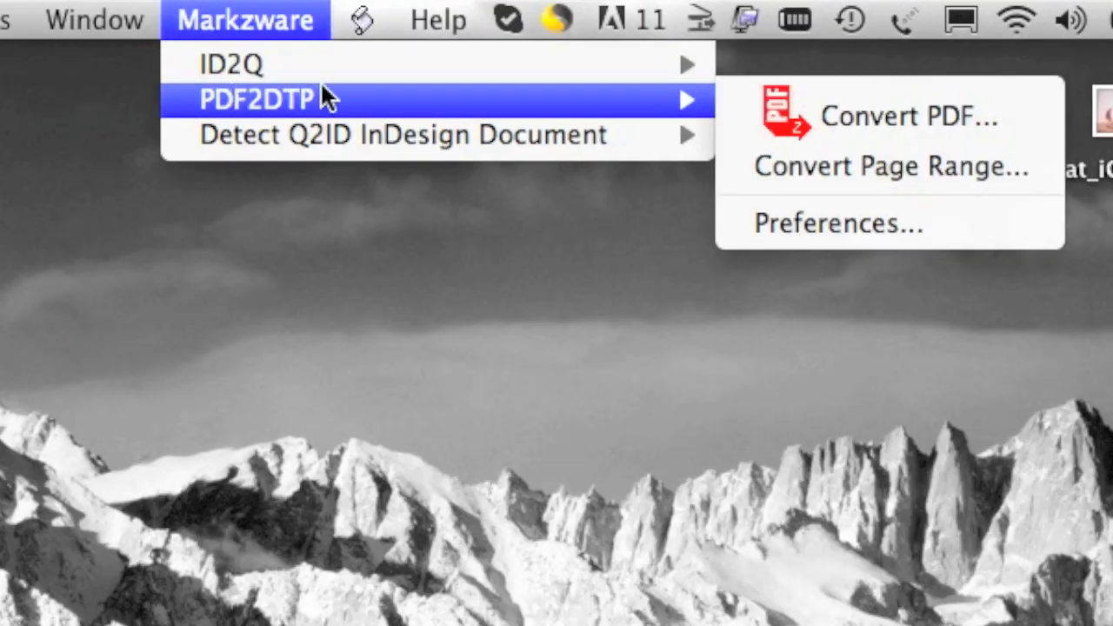
mouse_move(909, 115)
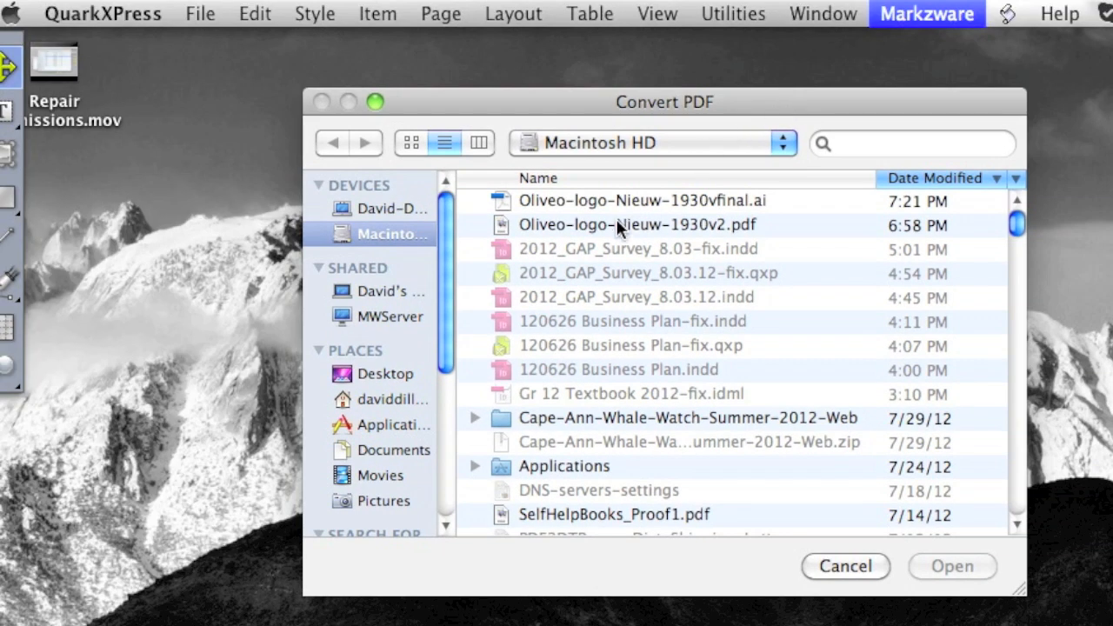
Convert Oliveo-logo-Nieuw-1930vfinal.ai into an editable QuarkXPress layout
left_click(641, 225)
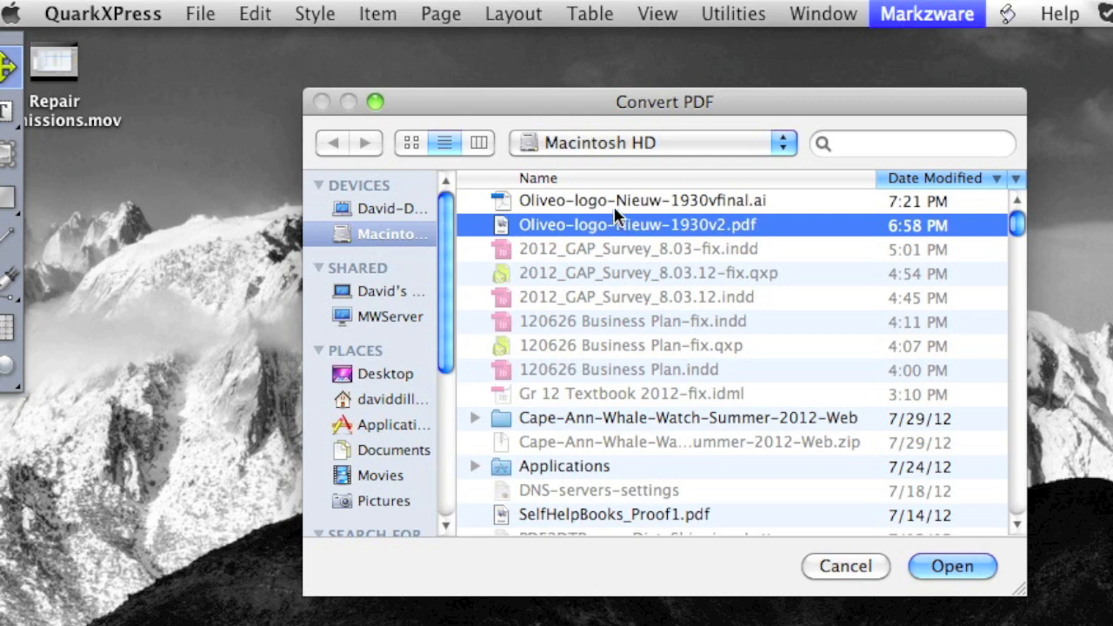
left_click(639, 201)
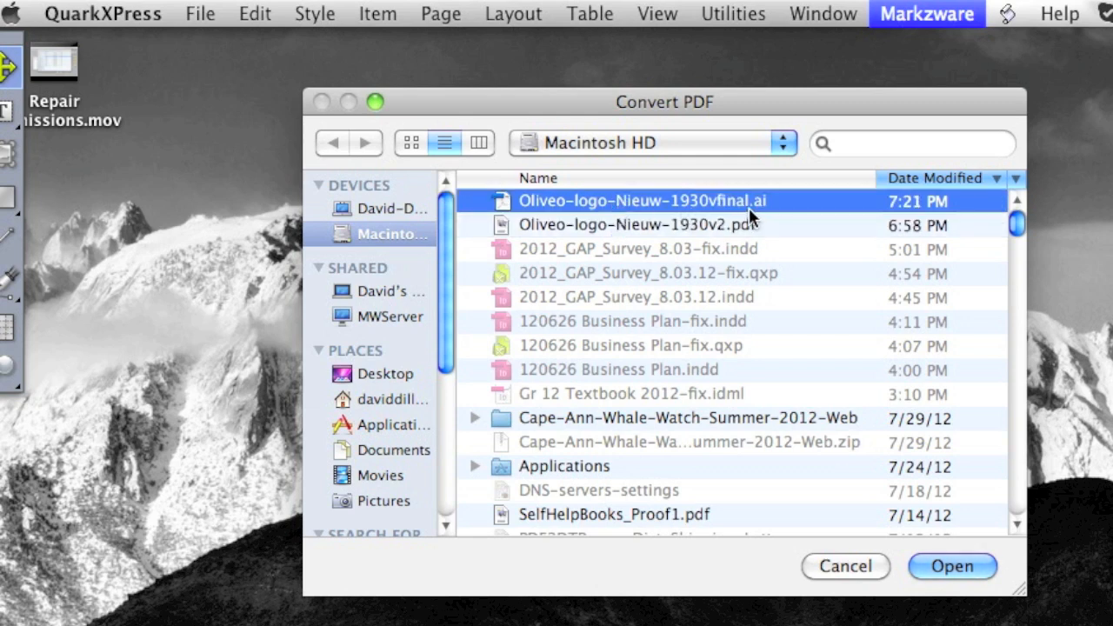
mouse_move(763, 219)
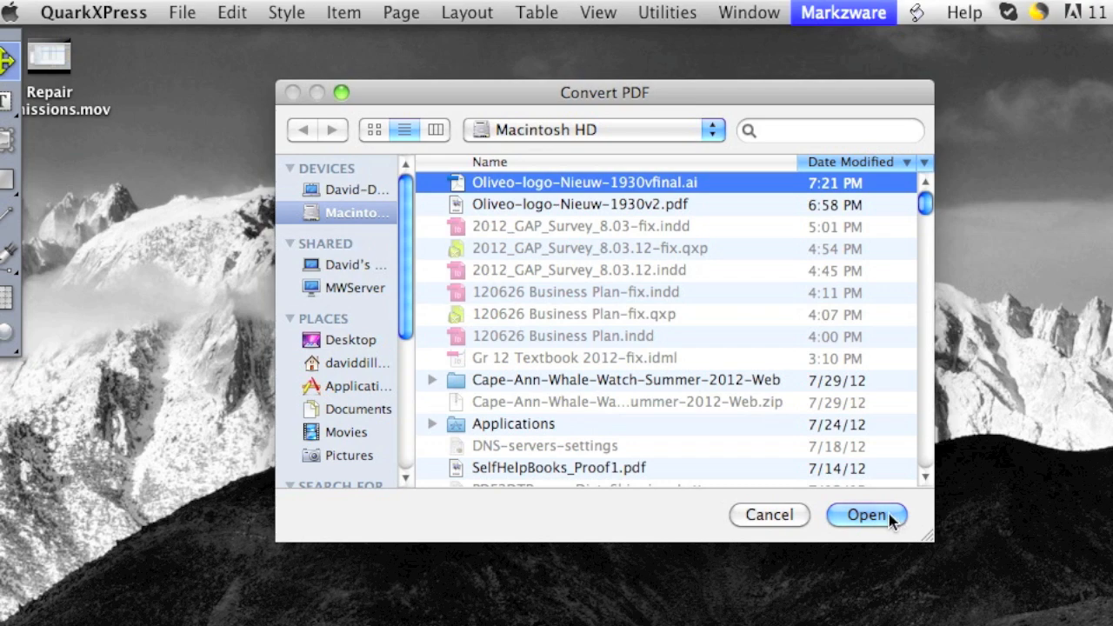
left_click(865, 514)
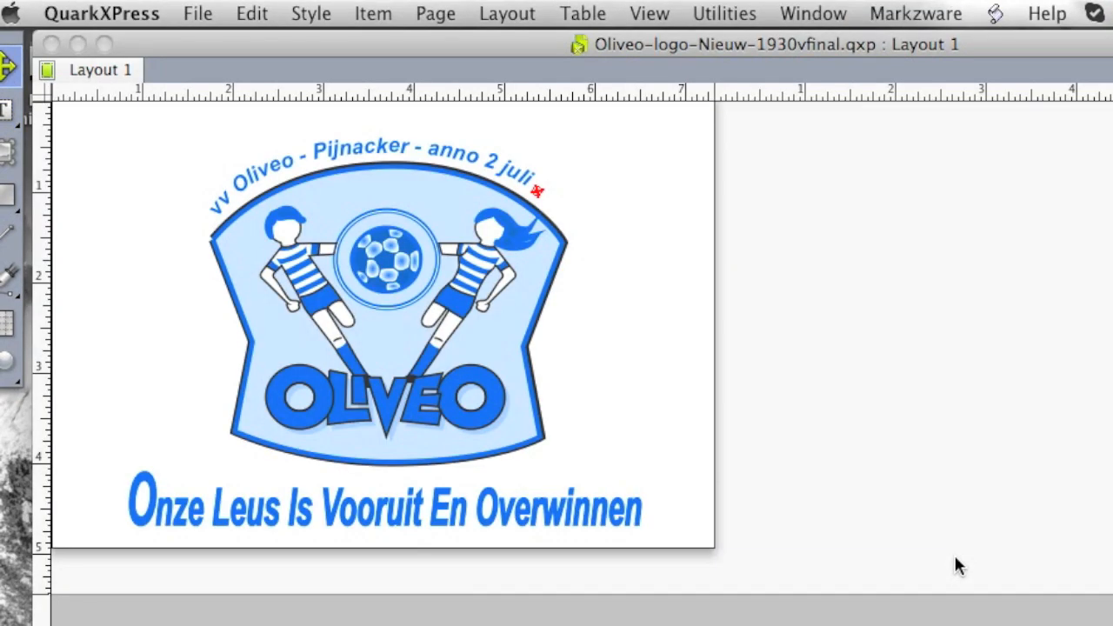
mouse_move(687, 400)
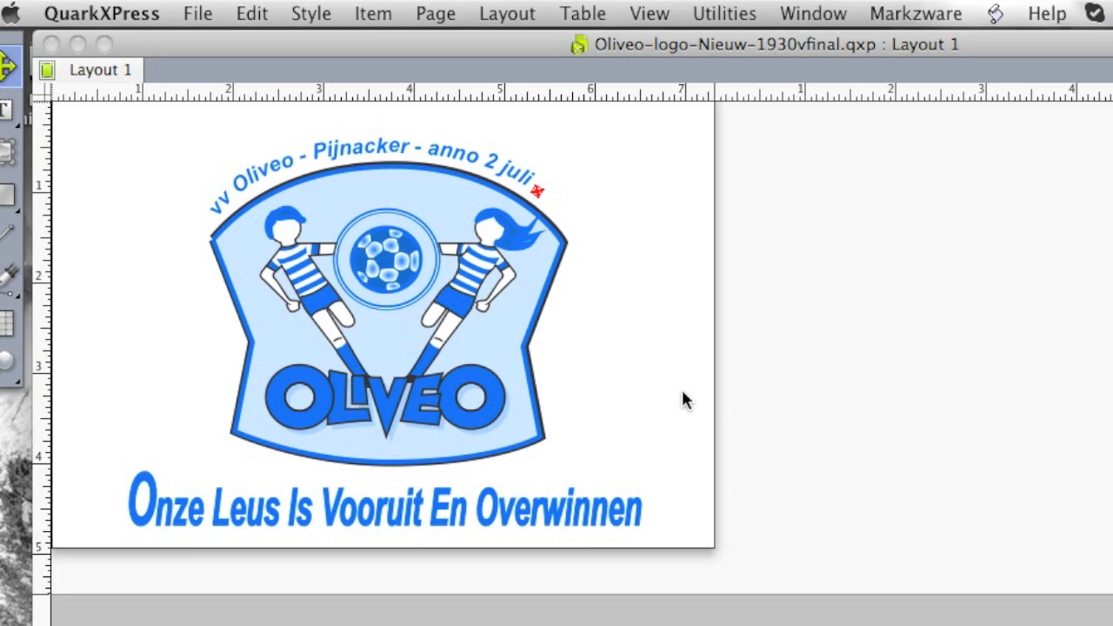
mouse_move(460, 283)
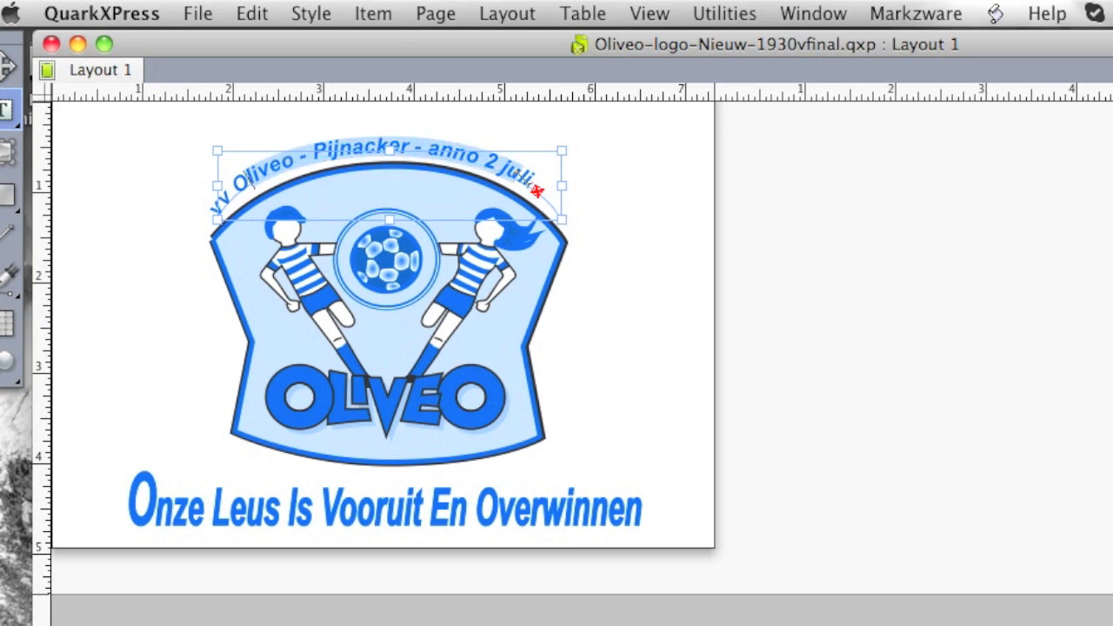
mouse_move(641, 345)
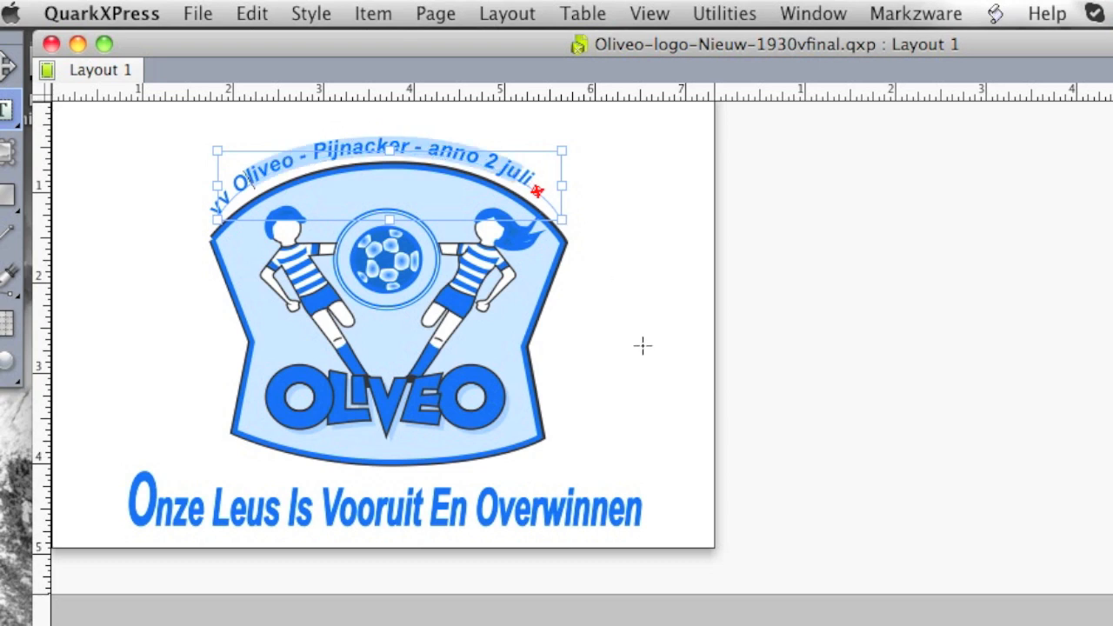
mouse_move(645, 353)
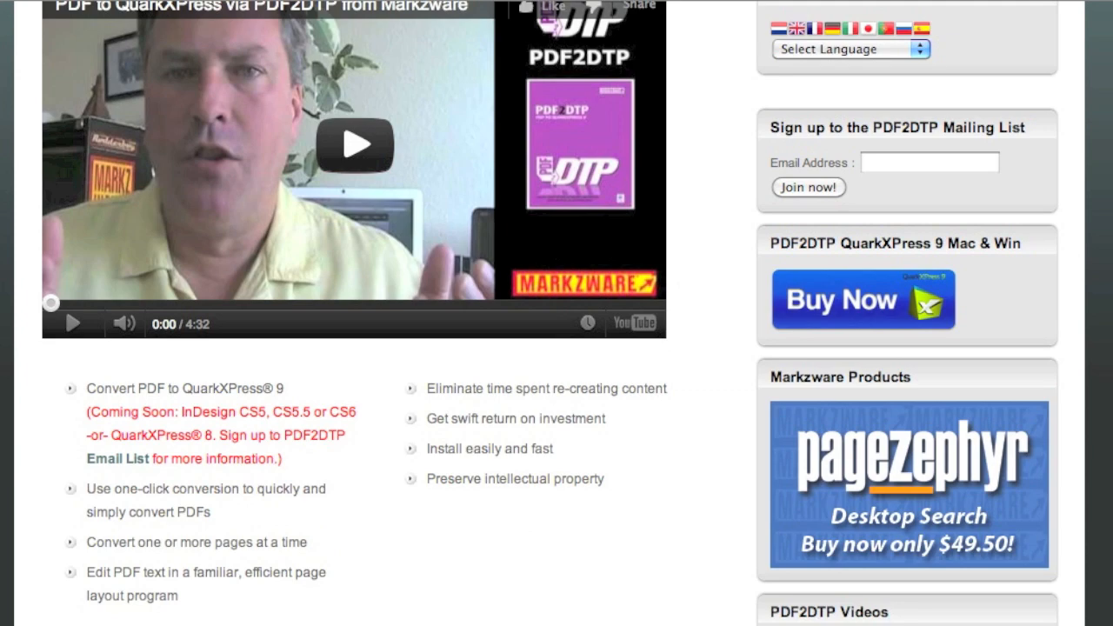
Browse the Markzware articles and start the PDF2DTP InDesign interview video on YouTube
scroll("down", 3)
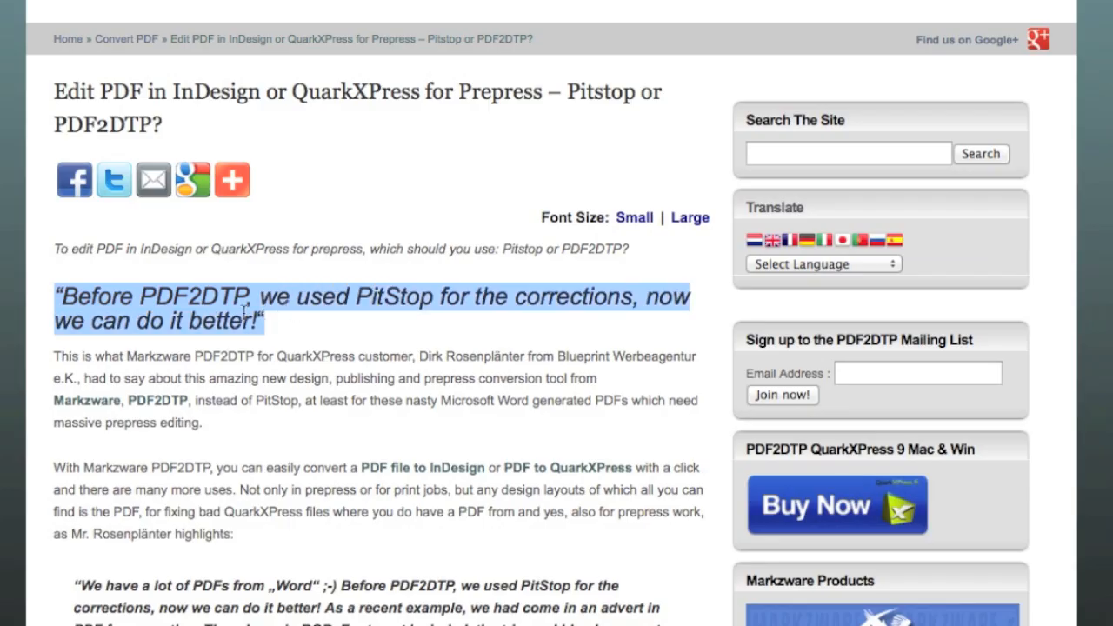
scroll("down", 3)
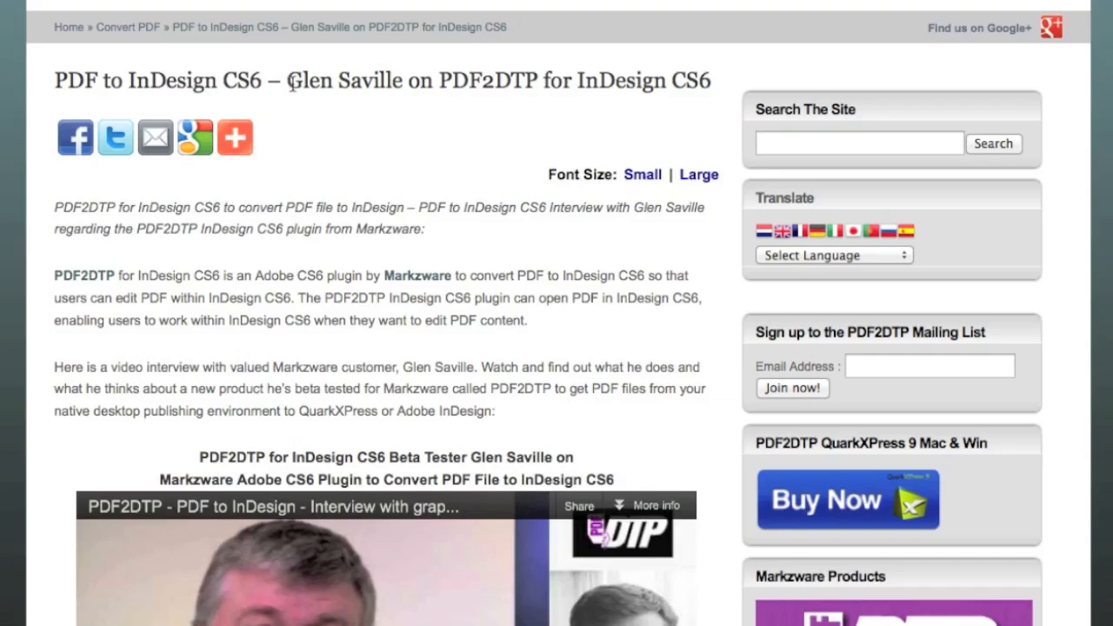
scroll("down", 3)
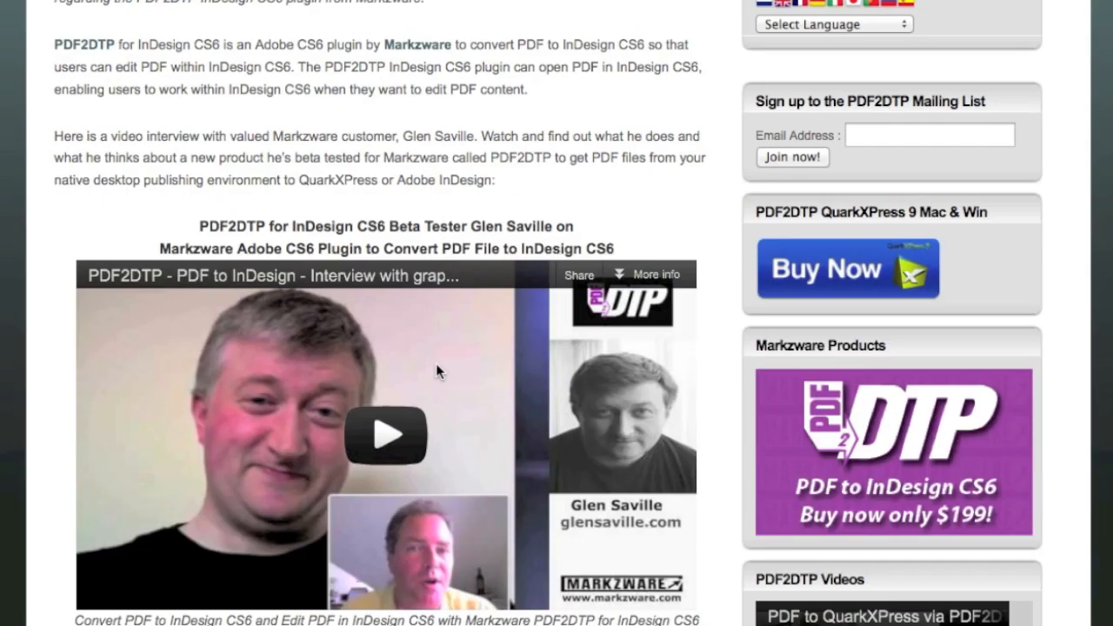
scroll("down", 3)
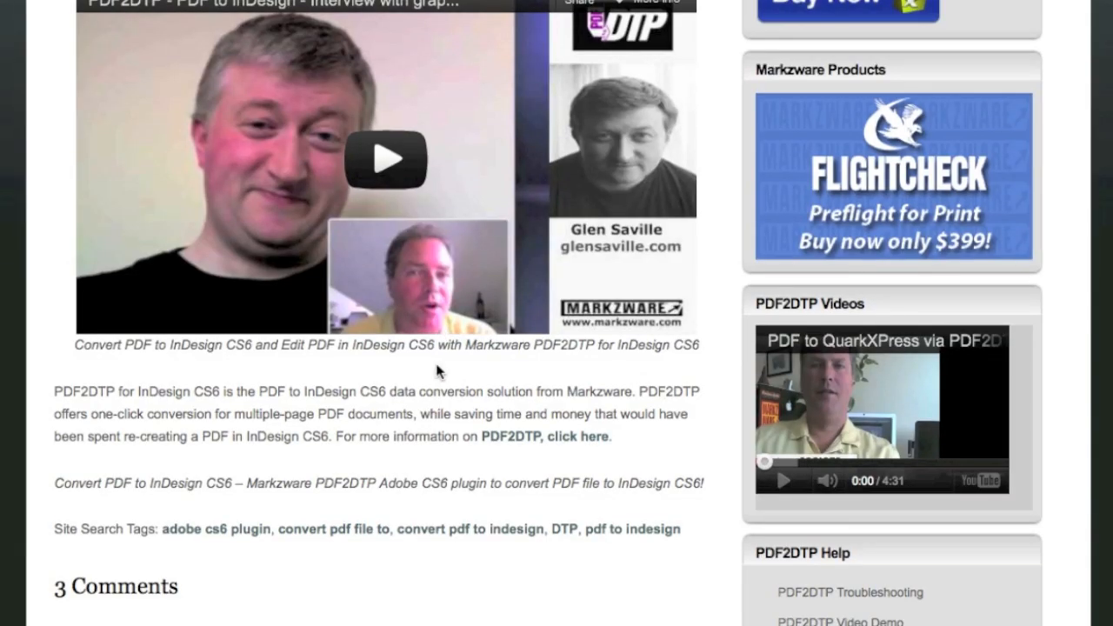
left_click(386, 158)
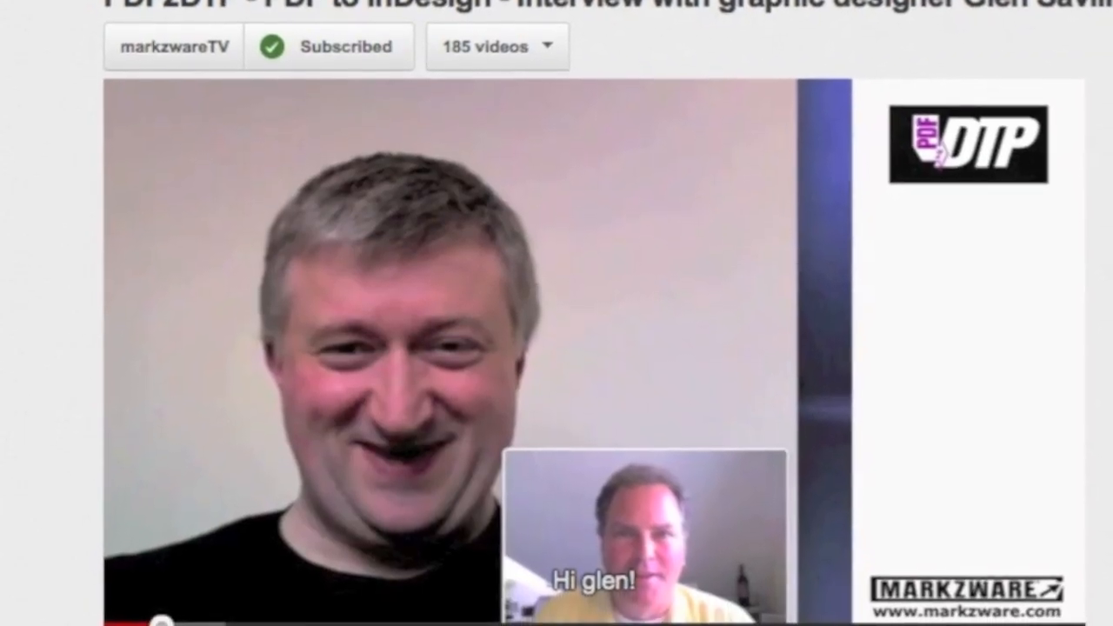